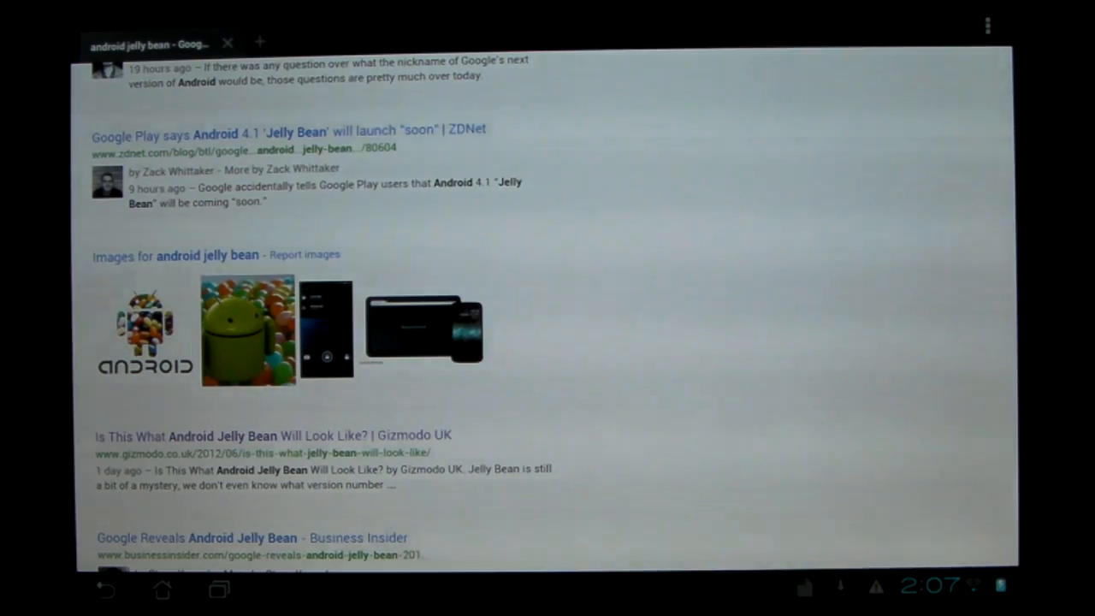
Scroll up and down through the 'android jelly bean' Google results
{"action": "scroll", "scroll_direction": "up", "scroll_amount": 3}
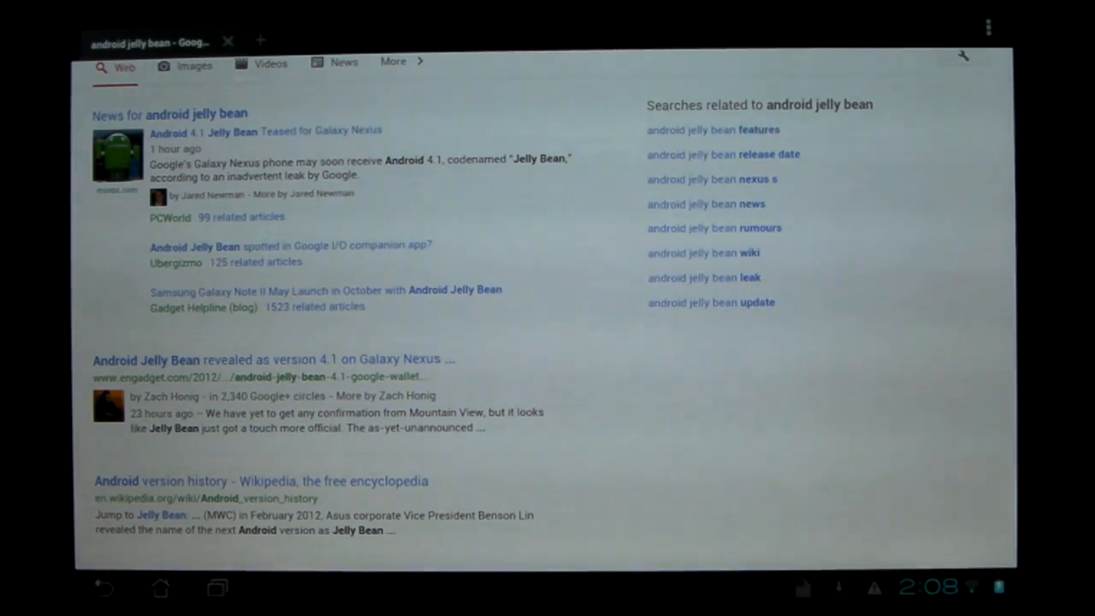
{"action": "scroll", "scroll_direction": "down", "scroll_amount": 3}
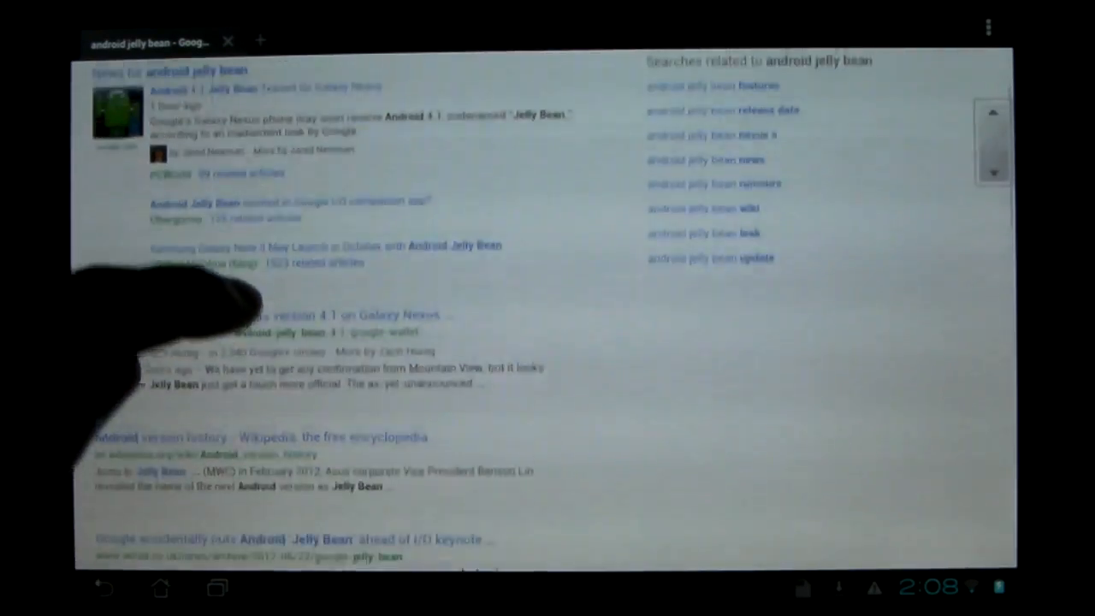
{"action": "scroll", "scroll_direction": "down", "scroll_amount": 3}
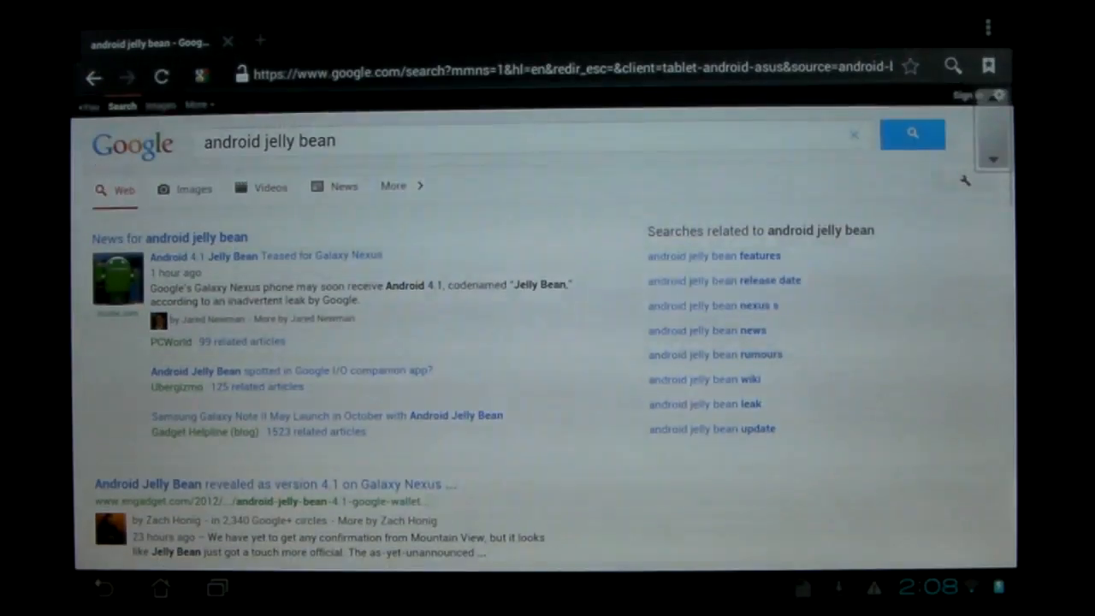
{"action": "scroll", "scroll_direction": "down", "scroll_amount": 3}
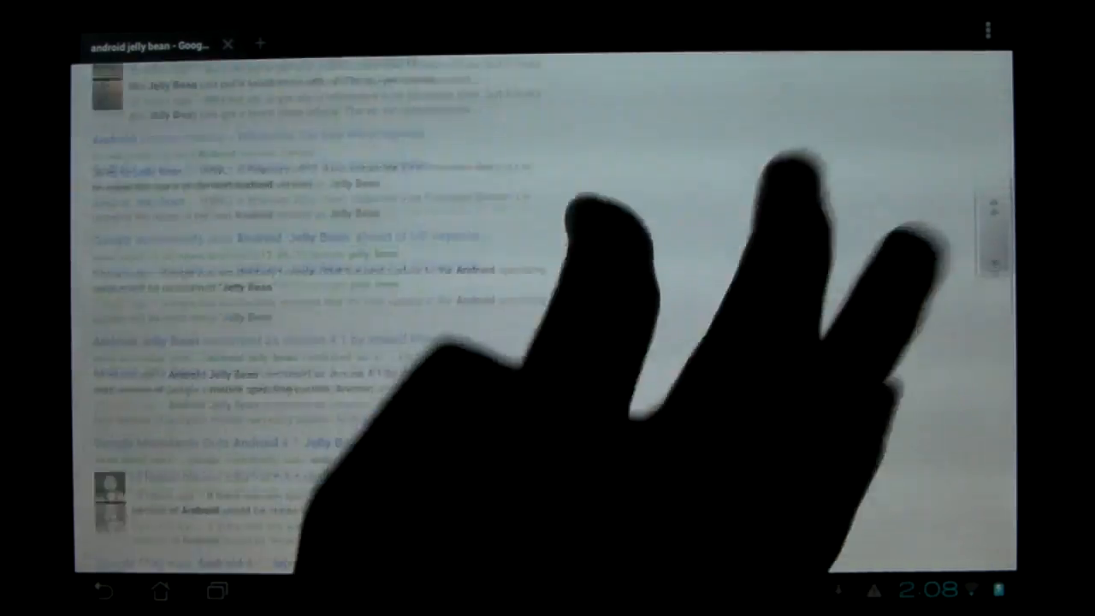
{"action": "scroll", "scroll_direction": "up", "scroll_amount": 3}
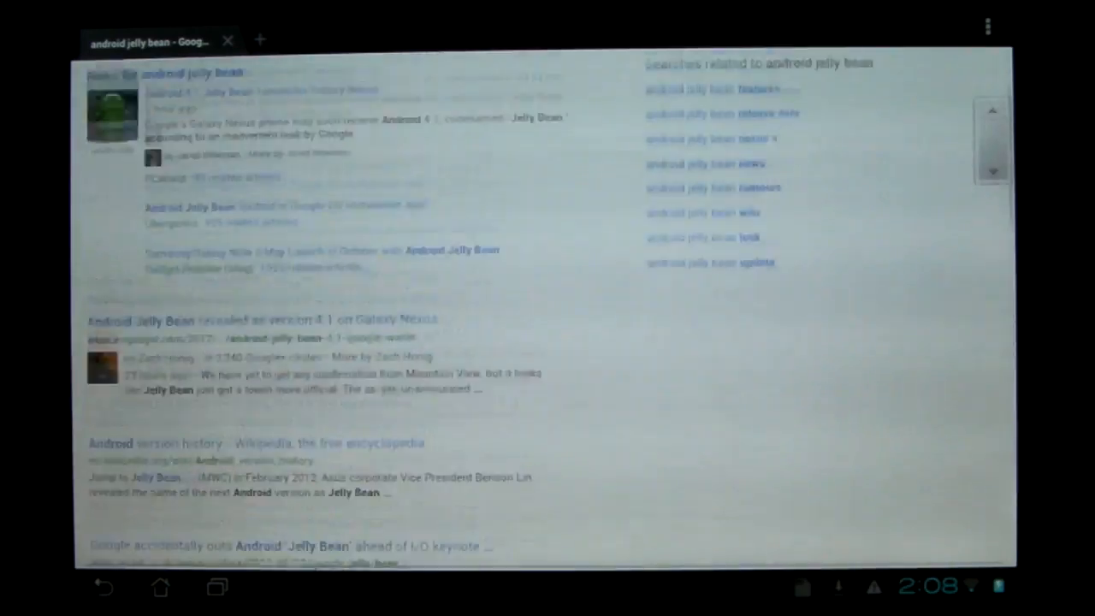
{"action": "scroll", "scroll_direction": "up", "scroll_amount": 3}
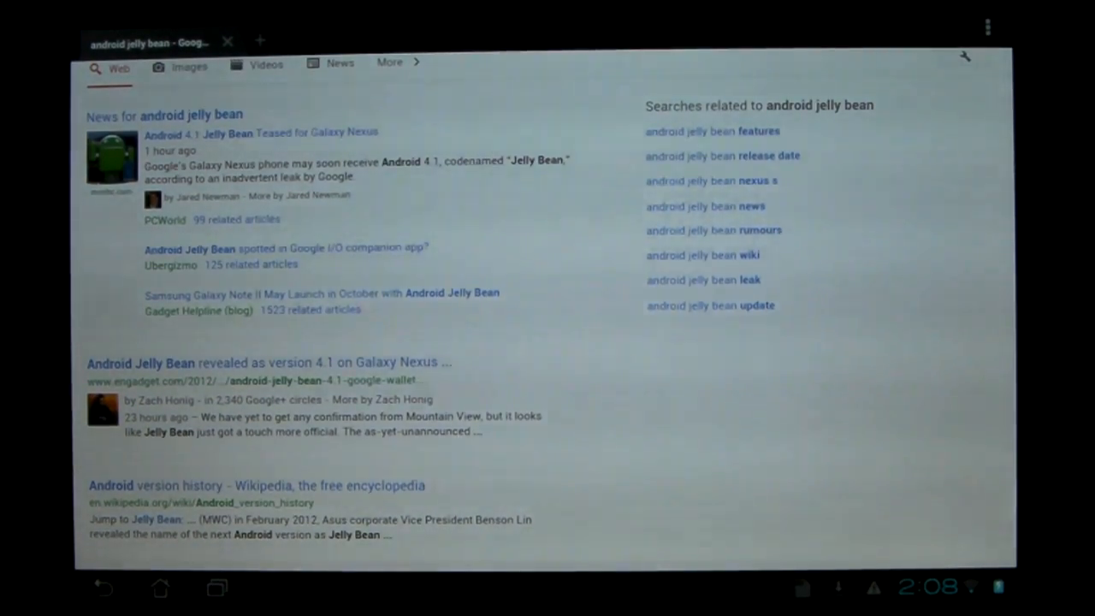
{"action": "scroll", "scroll_direction": "down", "scroll_amount": 3}
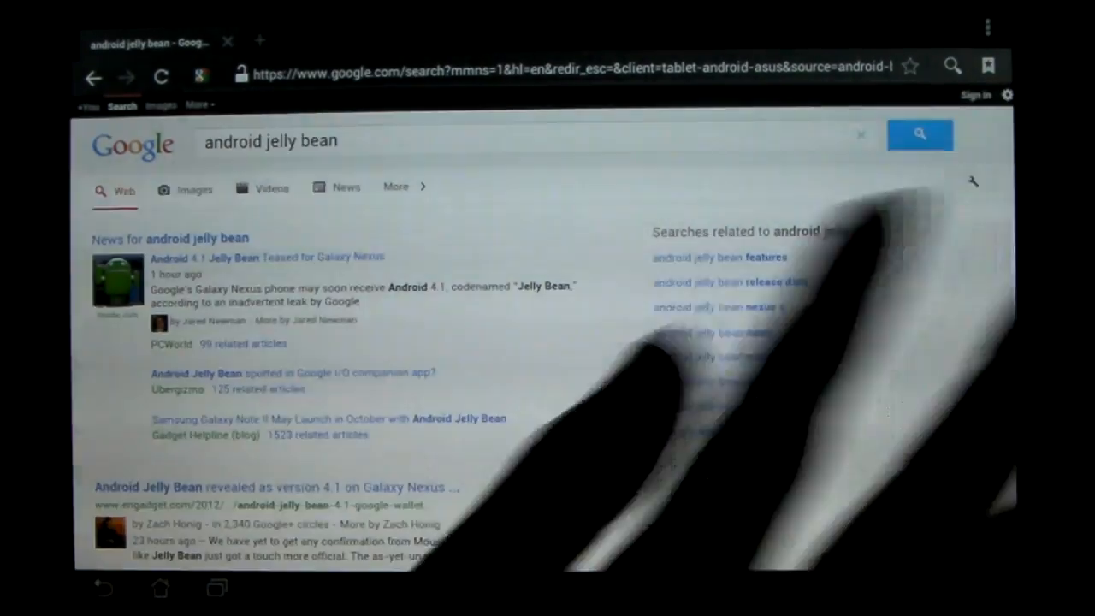
Scroll down to the Gizmodo UK result 'Is This What Android Jelly Bean Will Look Like?' and open it
{"action": "scroll", "scroll_direction": "down", "scroll_amount": 3}
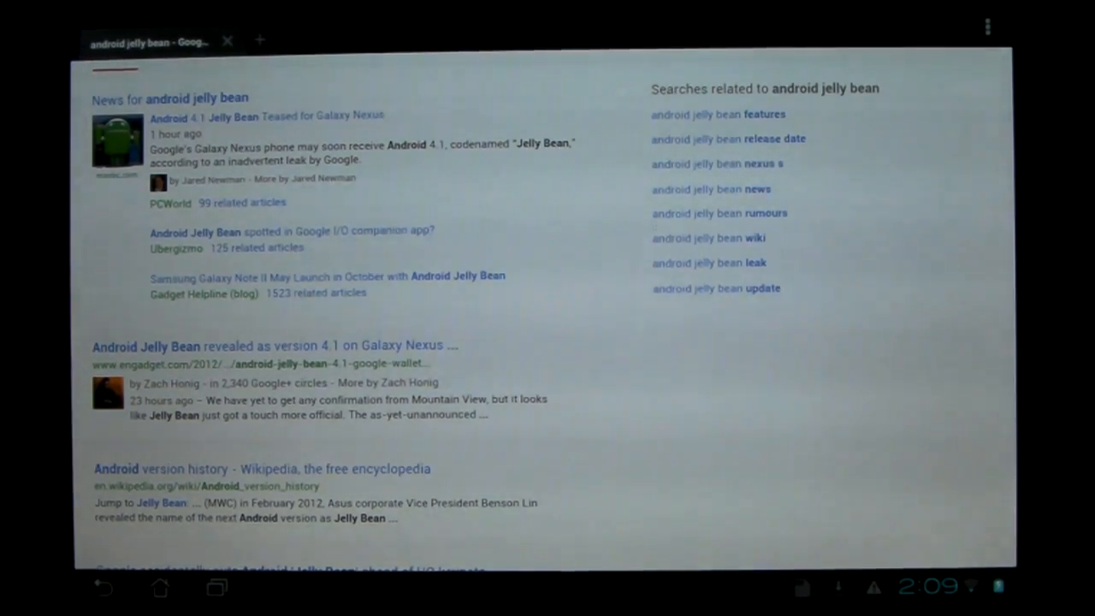
{"action": "scroll", "scroll_direction": "down", "scroll_amount": 3}
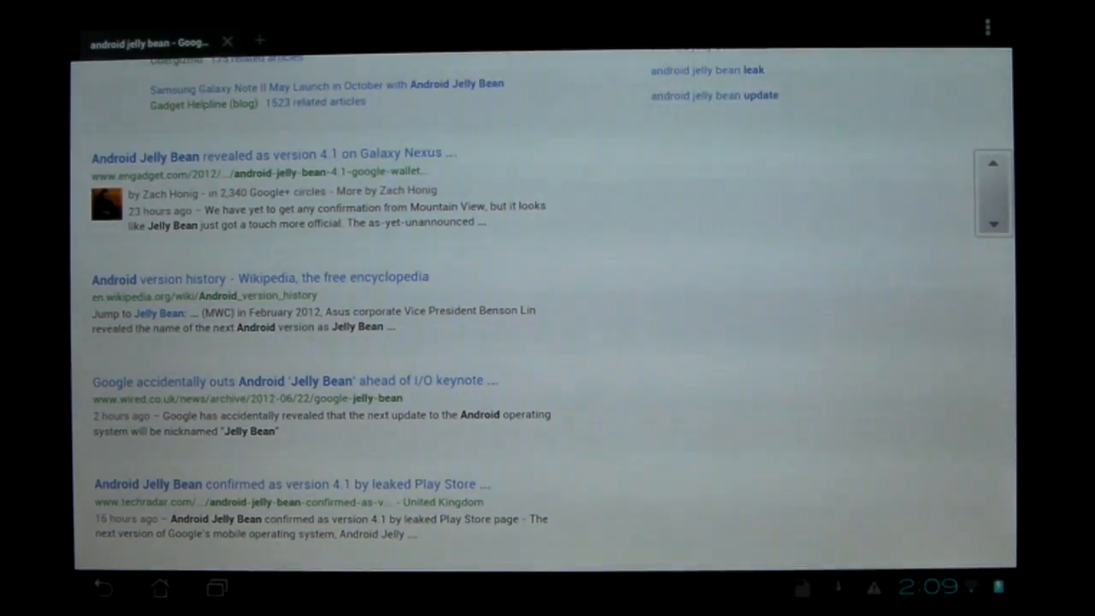
{"action": "scroll", "scroll_direction": "down", "scroll_amount": 3}
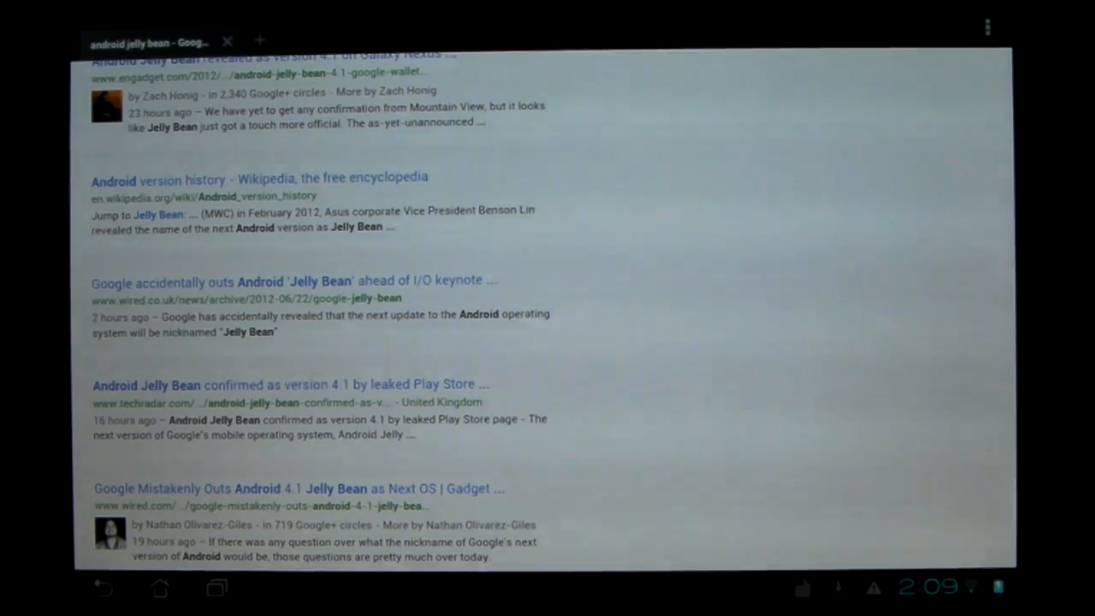
{"action": "scroll", "scroll_direction": "down", "scroll_amount": 3}
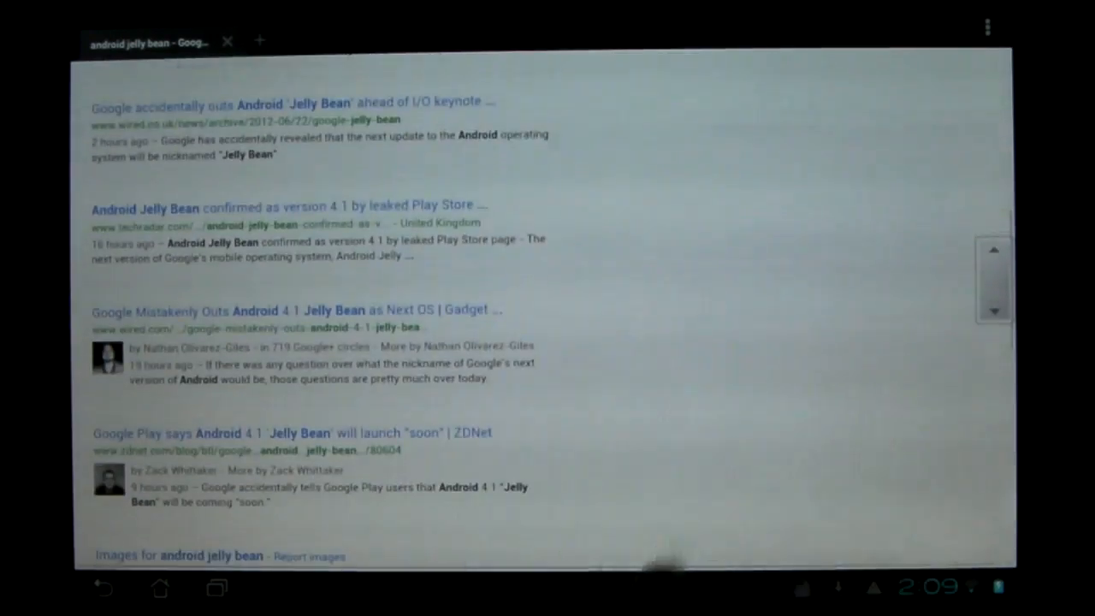
{"action": "scroll", "scroll_direction": "down", "scroll_amount": 3}
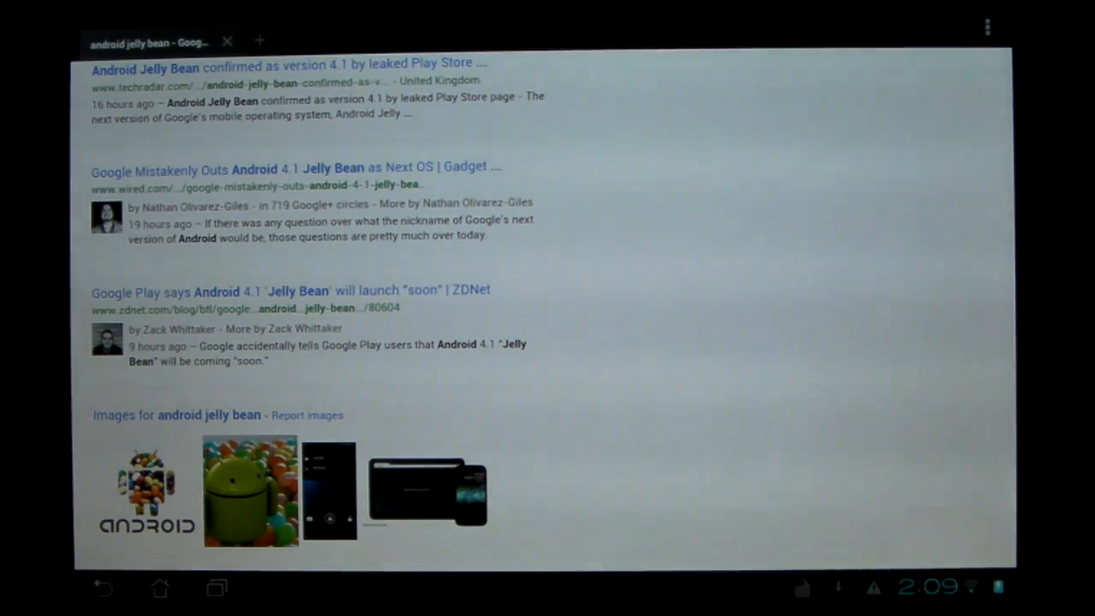
{"action": "scroll", "scroll_direction": "down", "scroll_amount": 3}
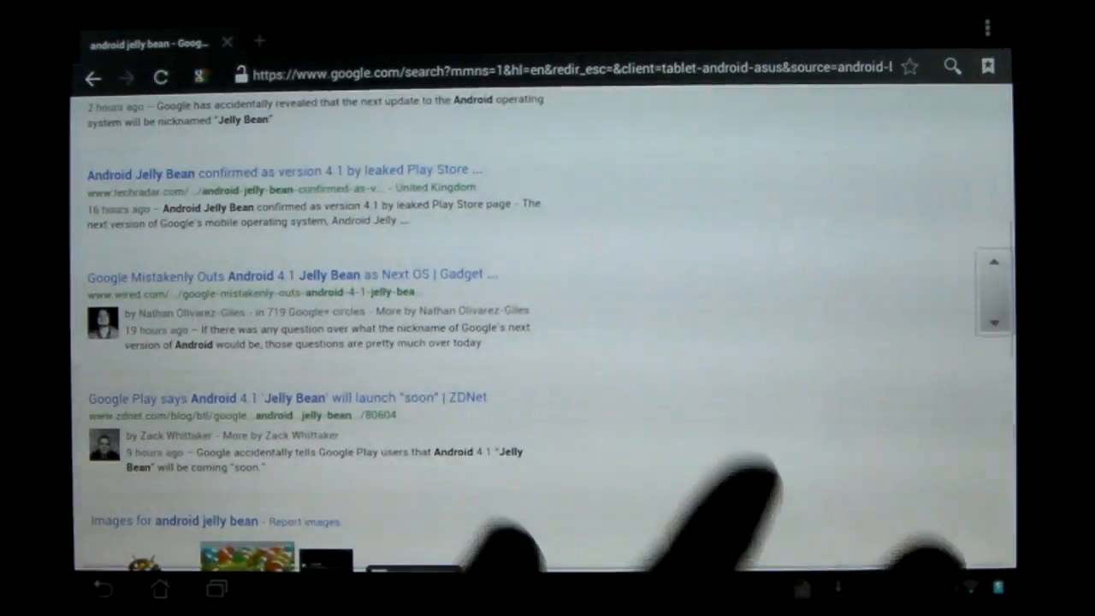
{"action": "scroll", "scroll_direction": "up", "scroll_amount": 3}
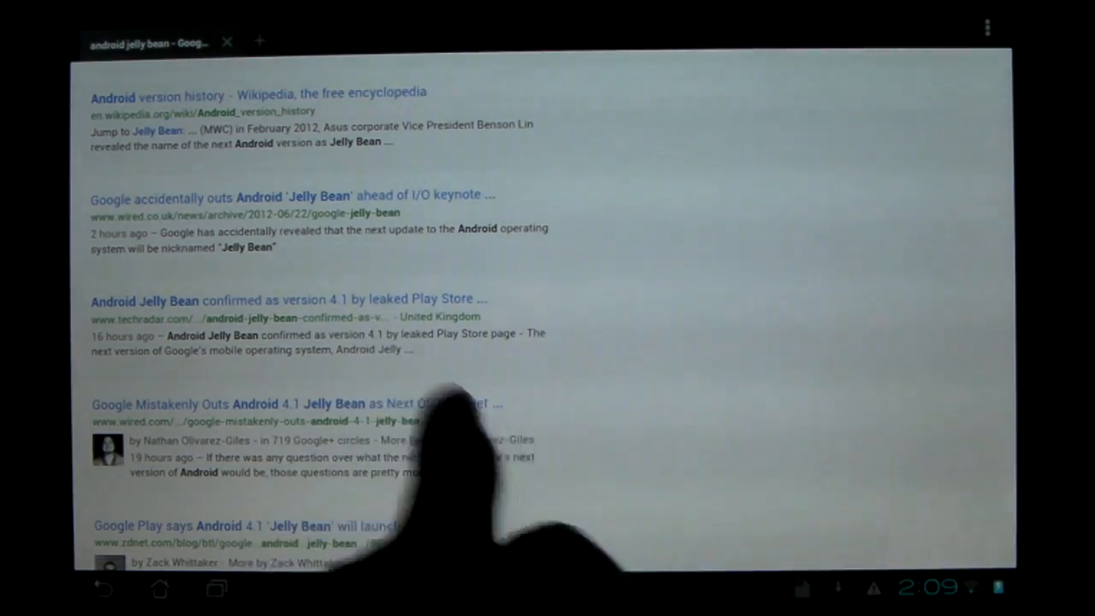
{"action": "scroll", "scroll_direction": "down", "scroll_amount": 3}
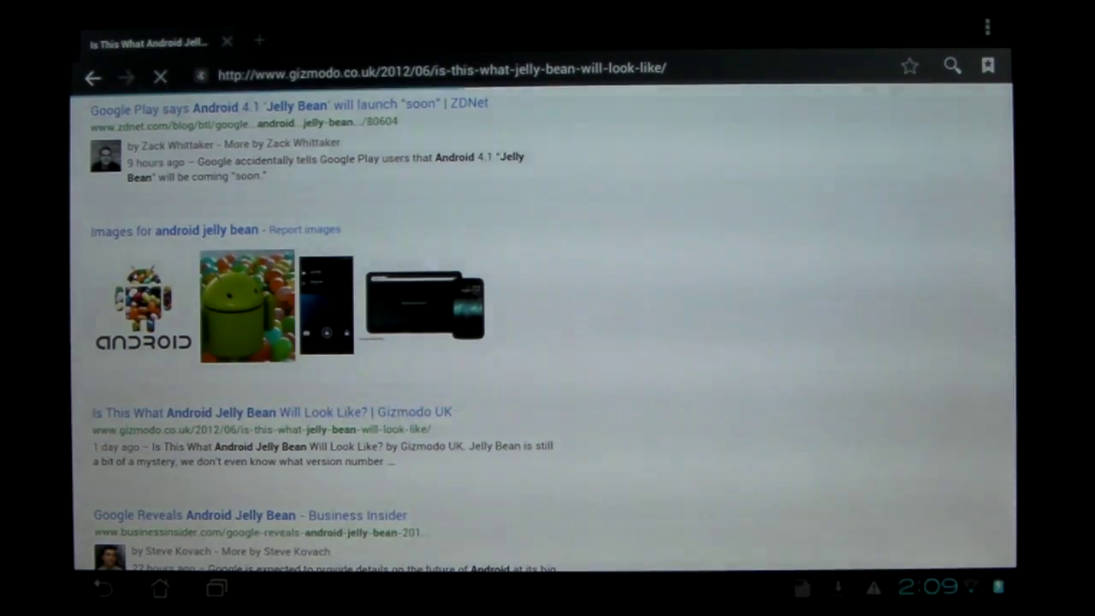
Leave the browser and show the All Apps grid of installed apps
{"action": "left_click", "coordinate": [257, 412]}
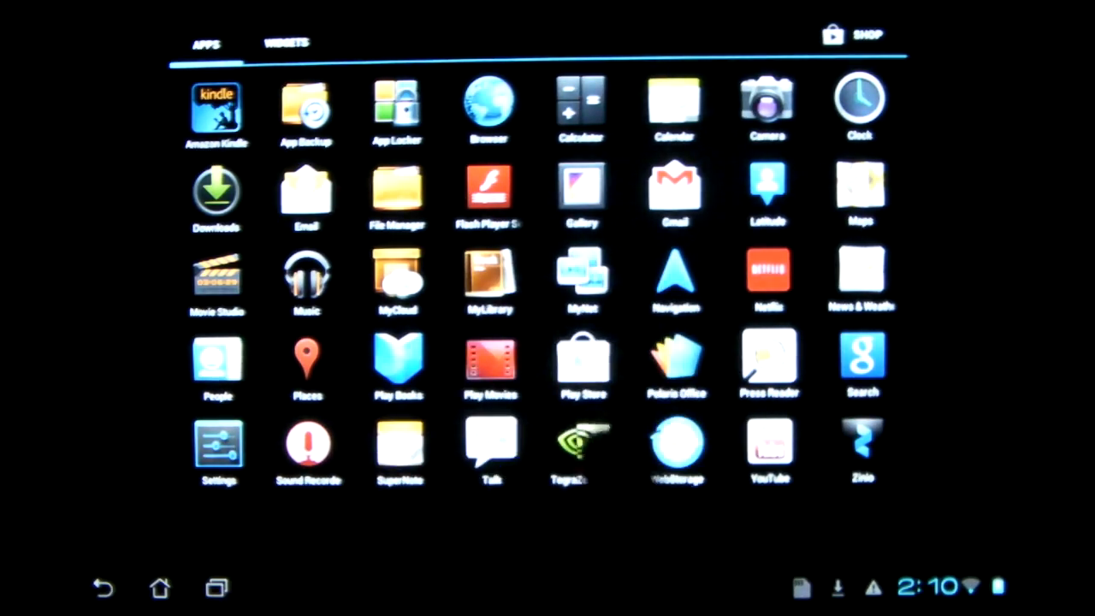
View the Widgets list, go Home, and reopen Browser from the dock
{"action": "left_click", "coordinate": [285, 43]}
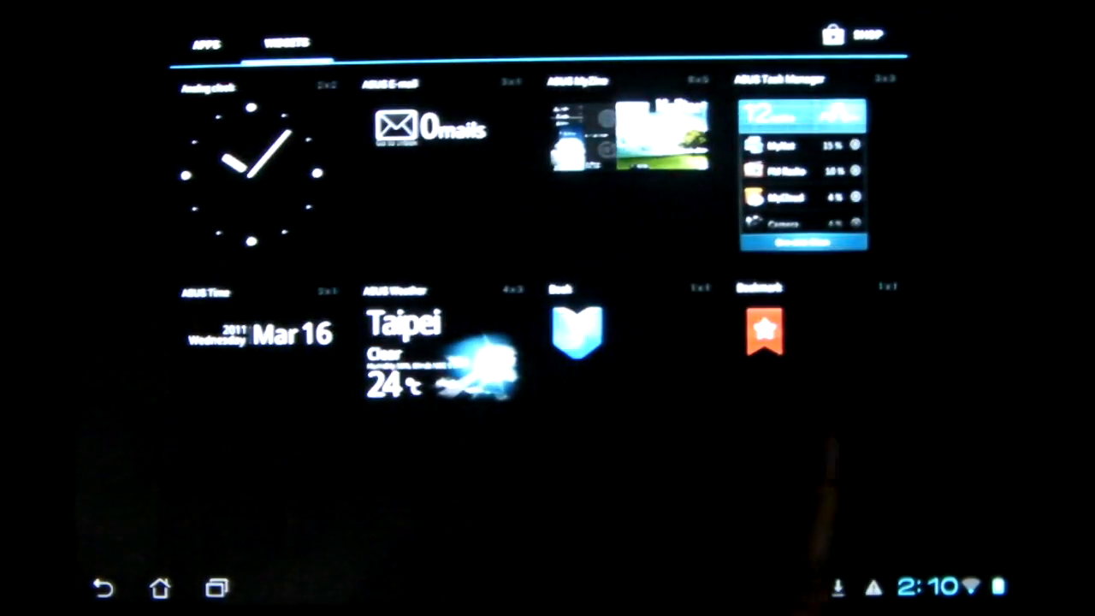
{"action": "left_click", "coordinate": [161, 587]}
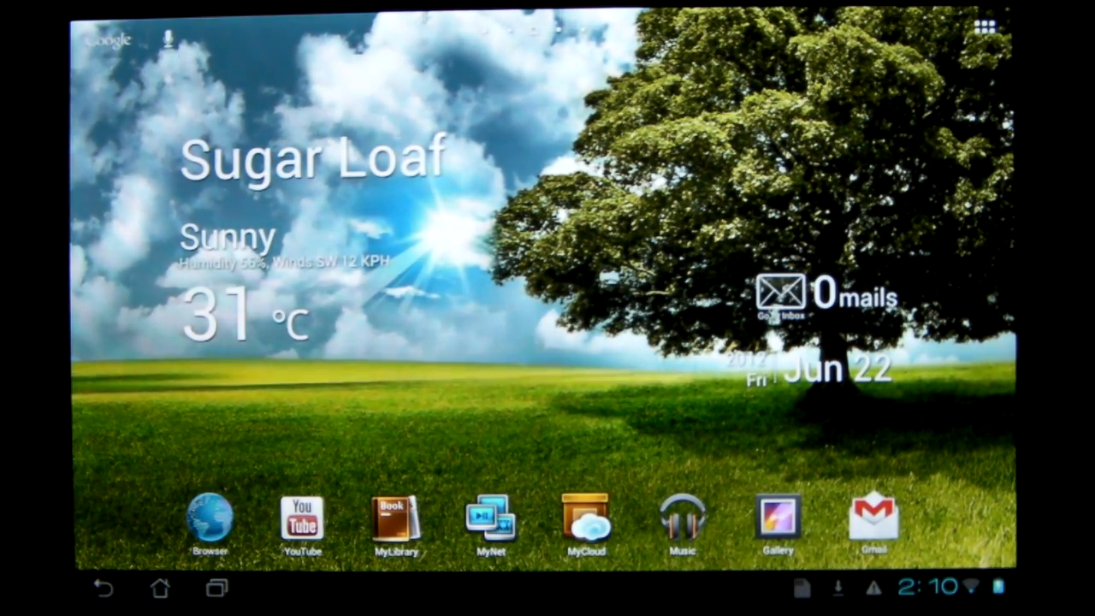
{"action": "left_click", "coordinate": [210, 522]}
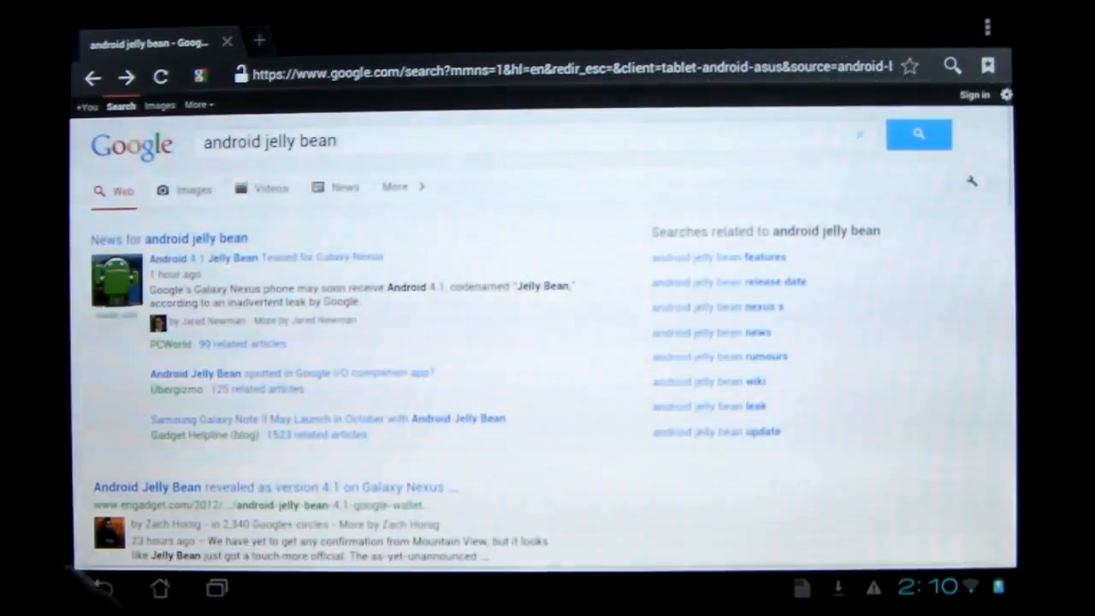
Open Settings from the quick settings panel, landing on Wi-Fi with LunaNet connected
{"action": "scroll", "scroll_direction": "down", "scroll_amount": 3}
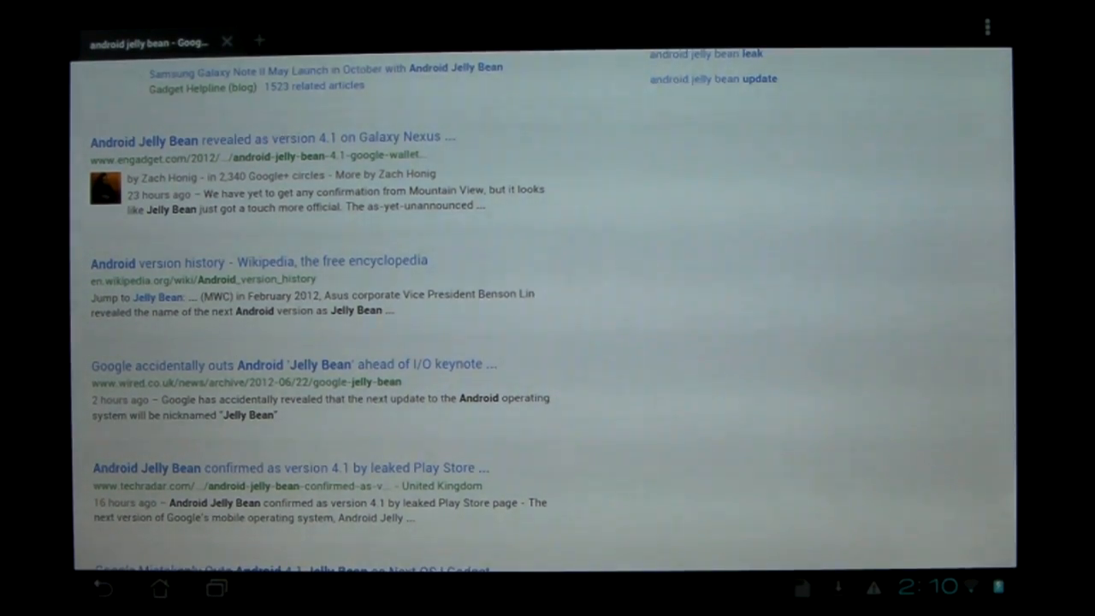
{"action": "left_click", "coordinate": [924, 587]}
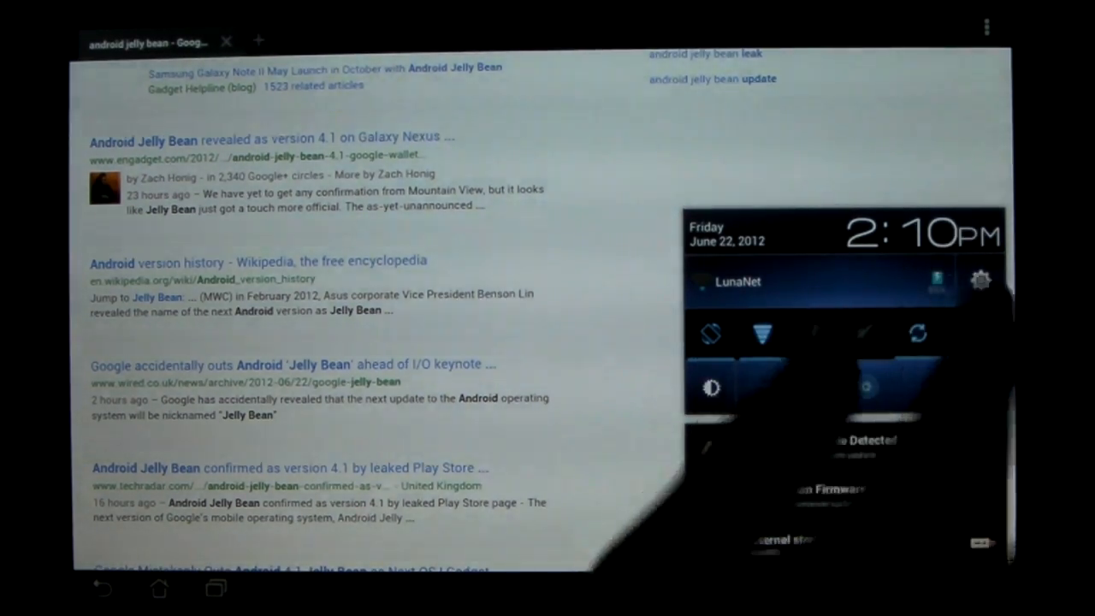
{"action": "left_click", "coordinate": [980, 279]}
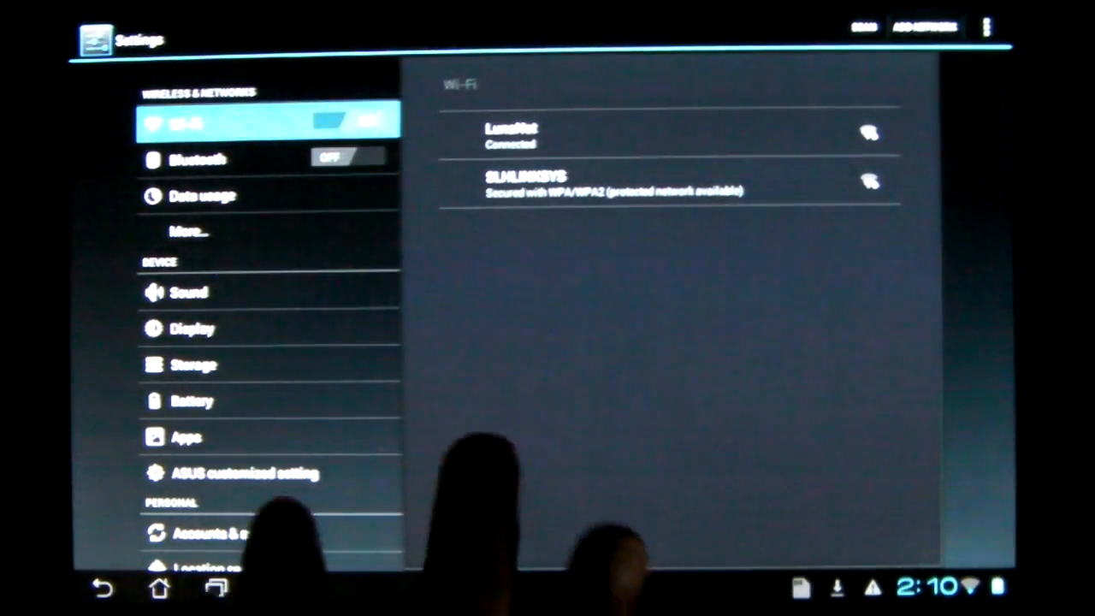
View the per-app Data usage breakdown, then return to the home screen
{"action": "scroll", "scroll_direction": "down", "scroll_amount": 3}
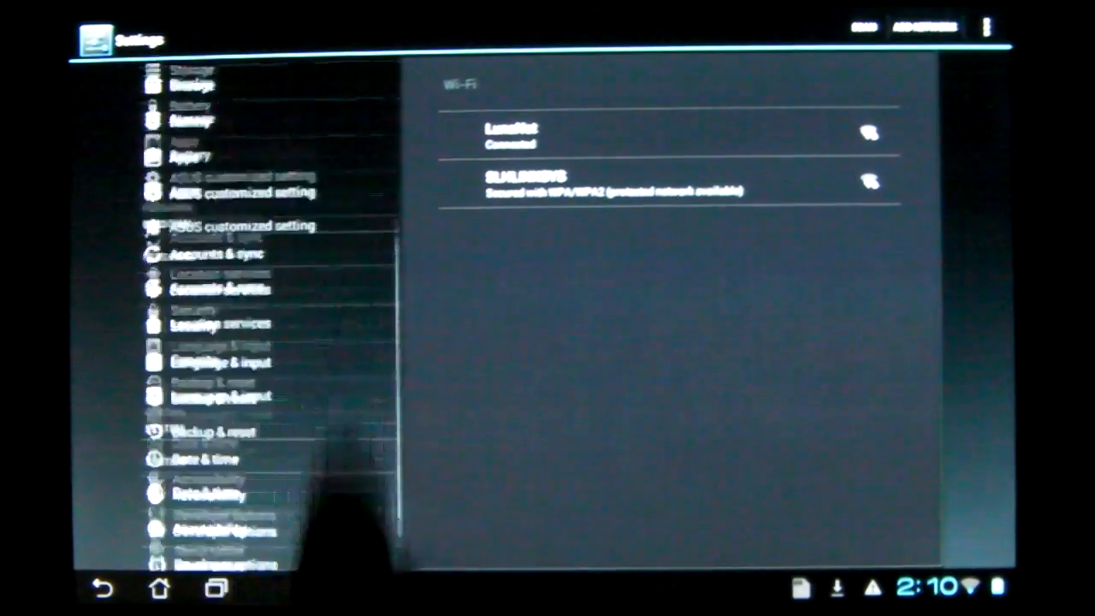
{"action": "scroll", "scroll_direction": "up", "scroll_amount": 3}
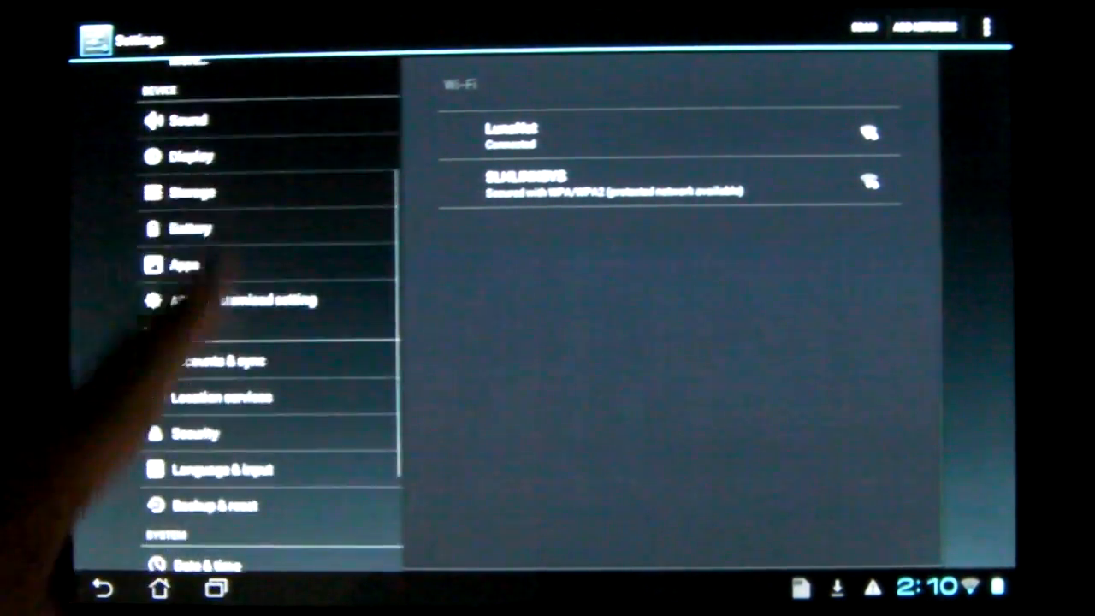
{"action": "scroll", "scroll_direction": "down", "scroll_amount": 3}
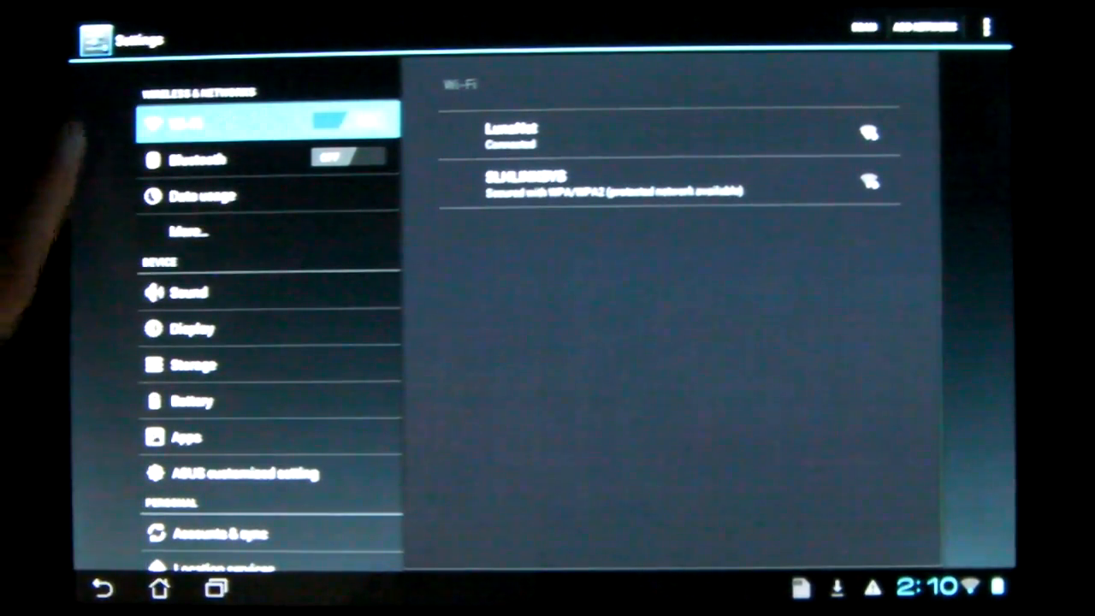
{"action": "scroll", "scroll_direction": "down", "scroll_amount": 3}
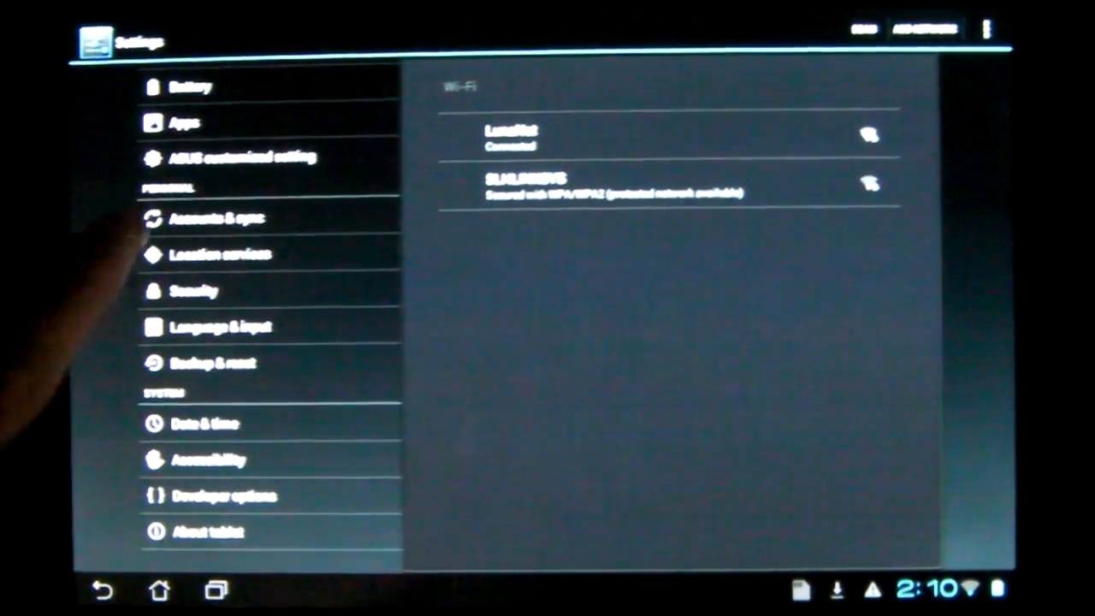
{"action": "scroll", "scroll_direction": "down", "scroll_amount": 3}
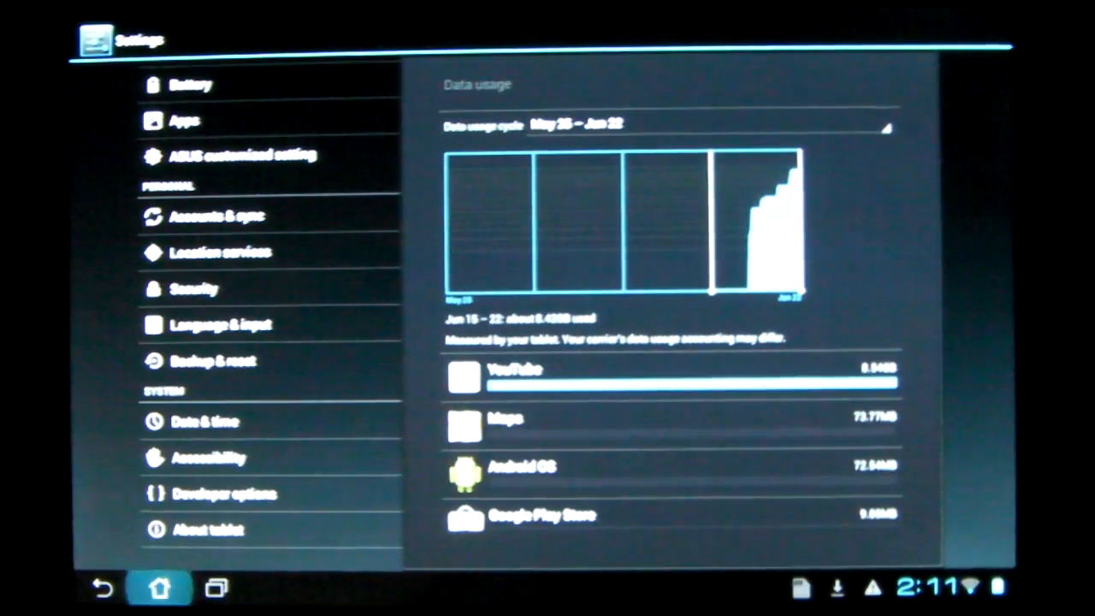
{"action": "left_click", "coordinate": [159, 588]}
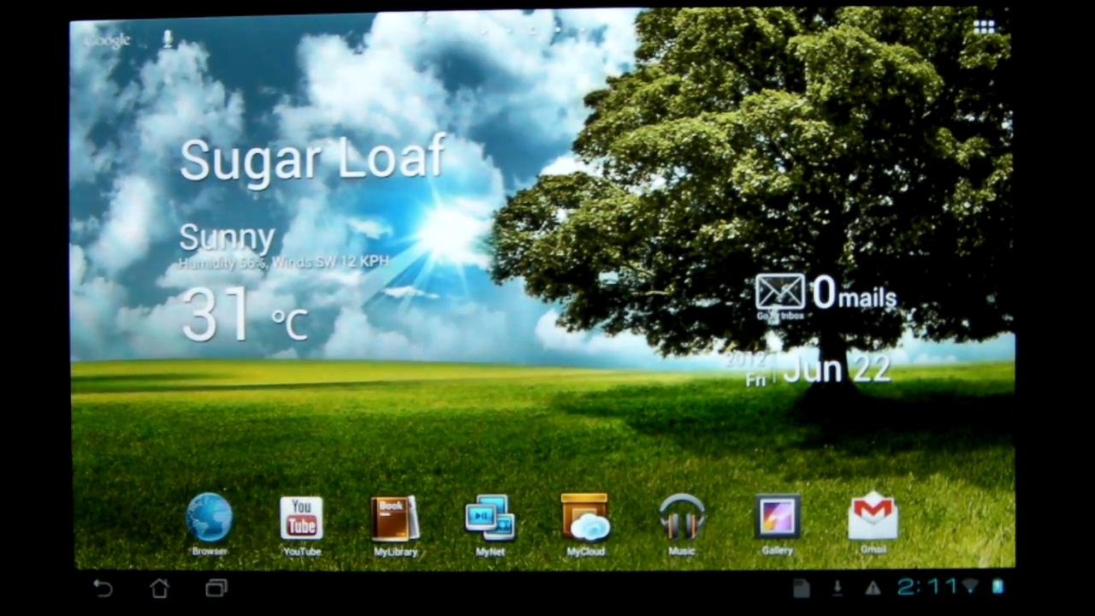
Reopen Browser from the home screen on the 'android jelly bean' results
{"action": "left_click", "coordinate": [207, 517]}
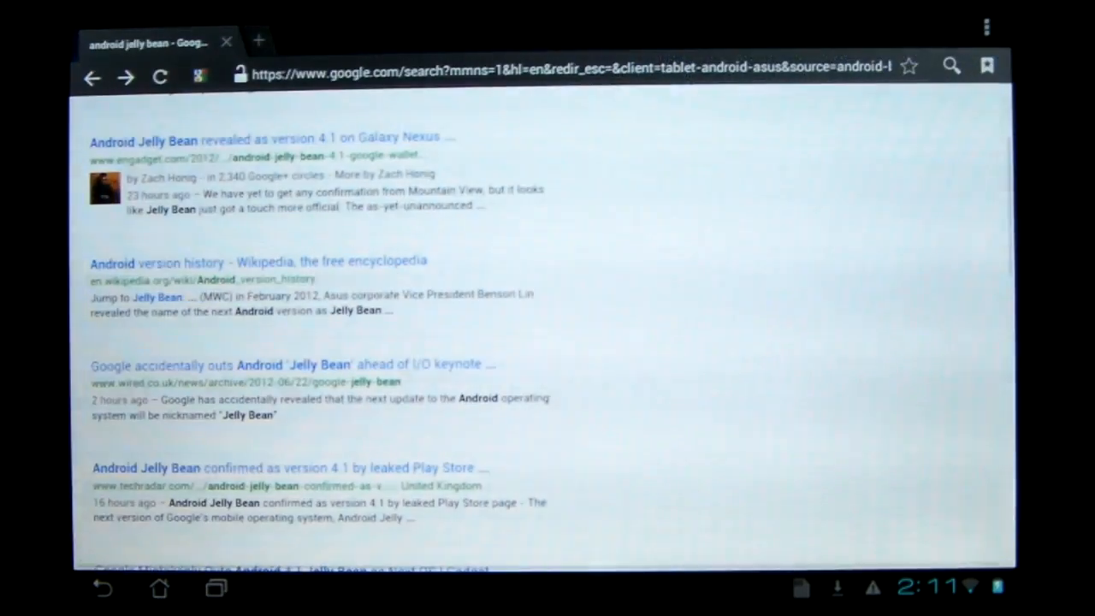
{"action": "scroll", "scroll_direction": "down", "scroll_amount": 3}
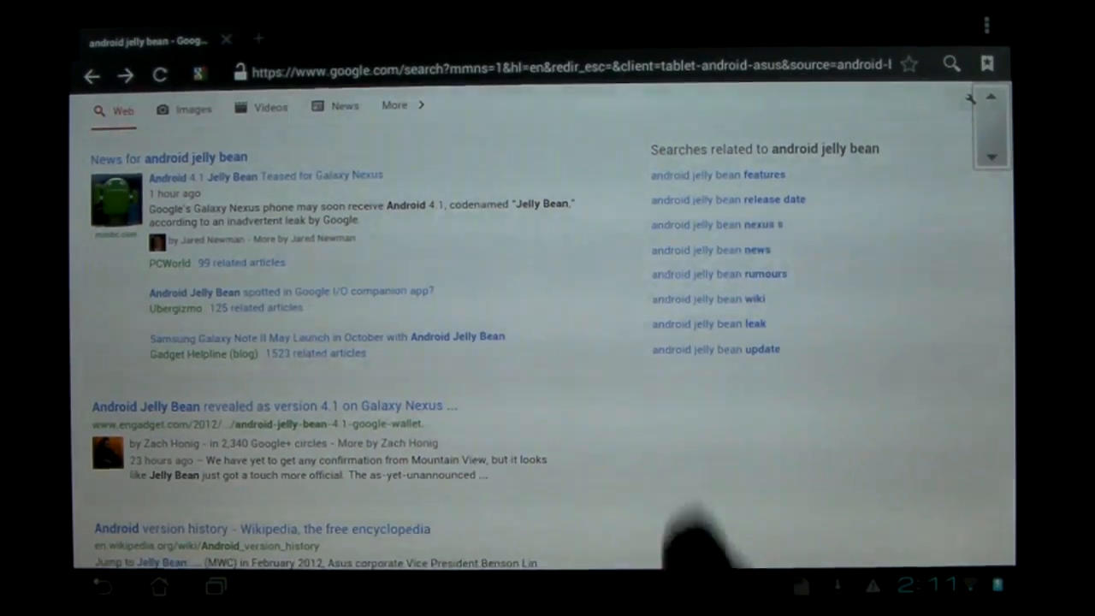
Read the PCWorld article 'Android 4.1 Jelly Bean Teased for Galaxy Nexus', then return to results
{"action": "left_click", "coordinate": [231, 177]}
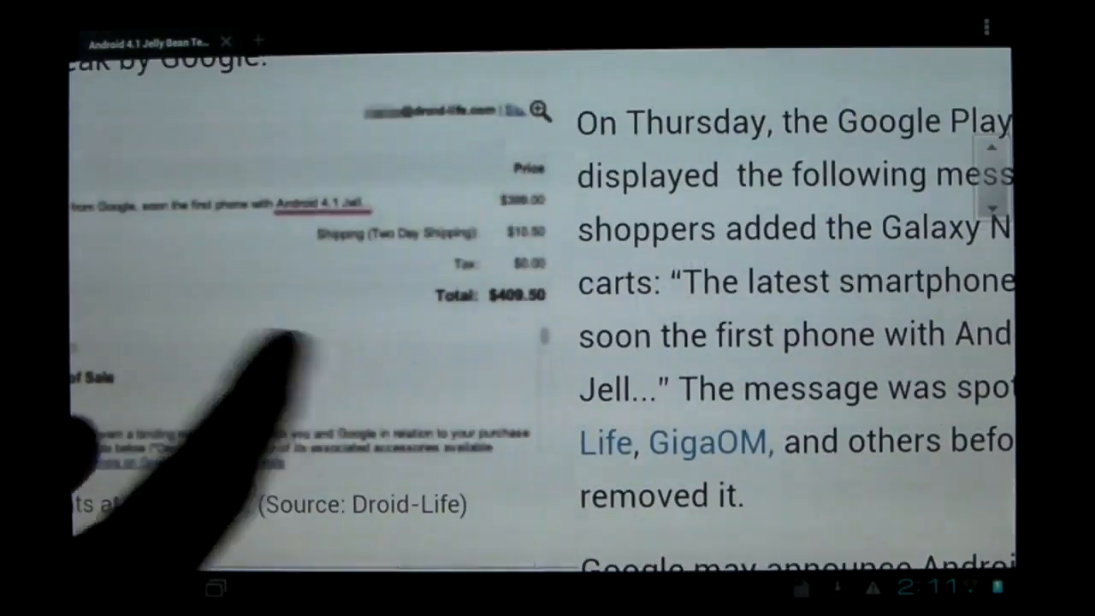
{"action": "scroll", "scroll_direction": "up", "scroll_amount": 3}
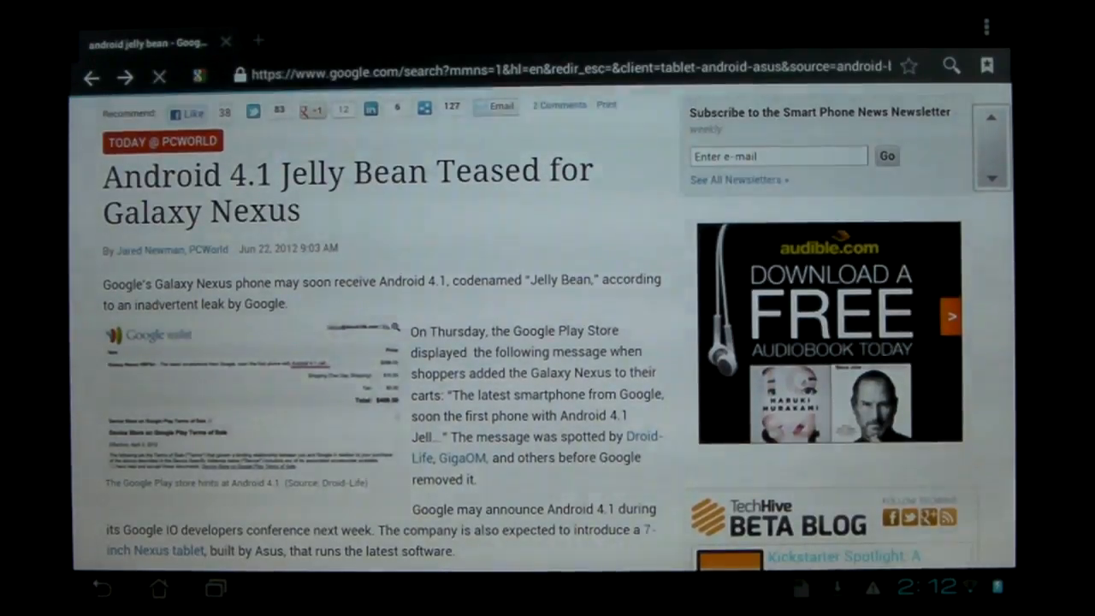
{"action": "left_click", "coordinate": [91, 77]}
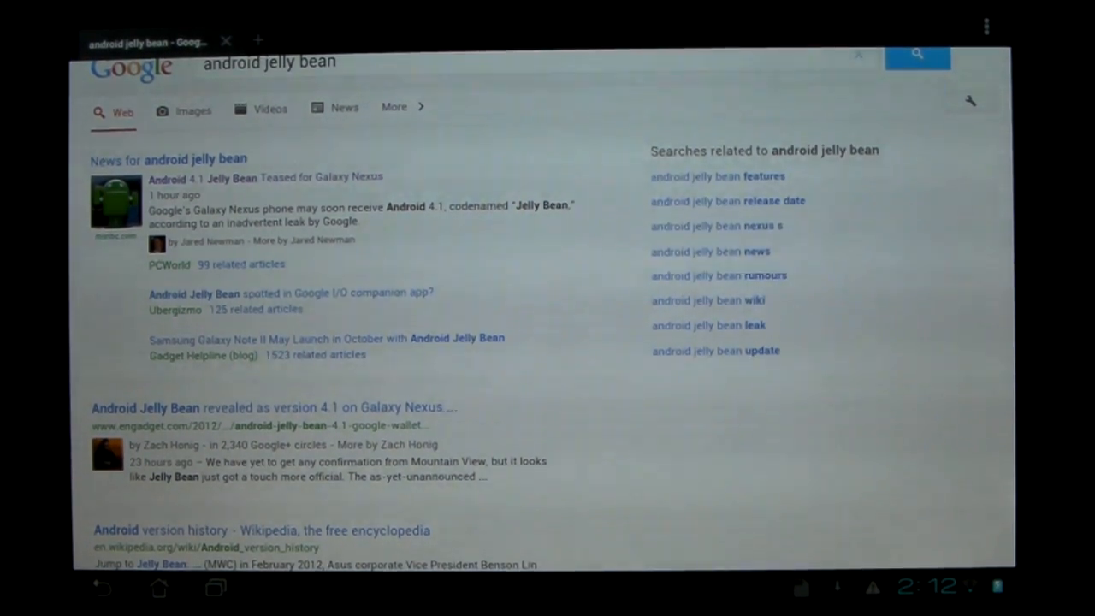
Scroll down and back up through the 'android jelly bean' results, then go Home
{"action": "scroll", "scroll_direction": "down", "scroll_amount": 3}
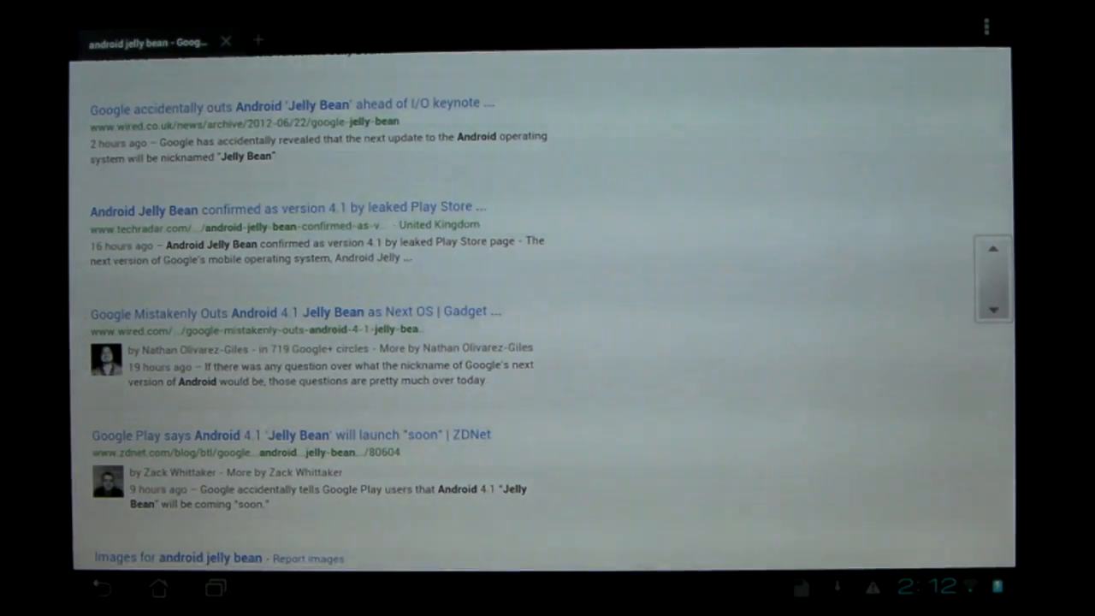
{"action": "scroll", "scroll_direction": "down", "scroll_amount": 3}
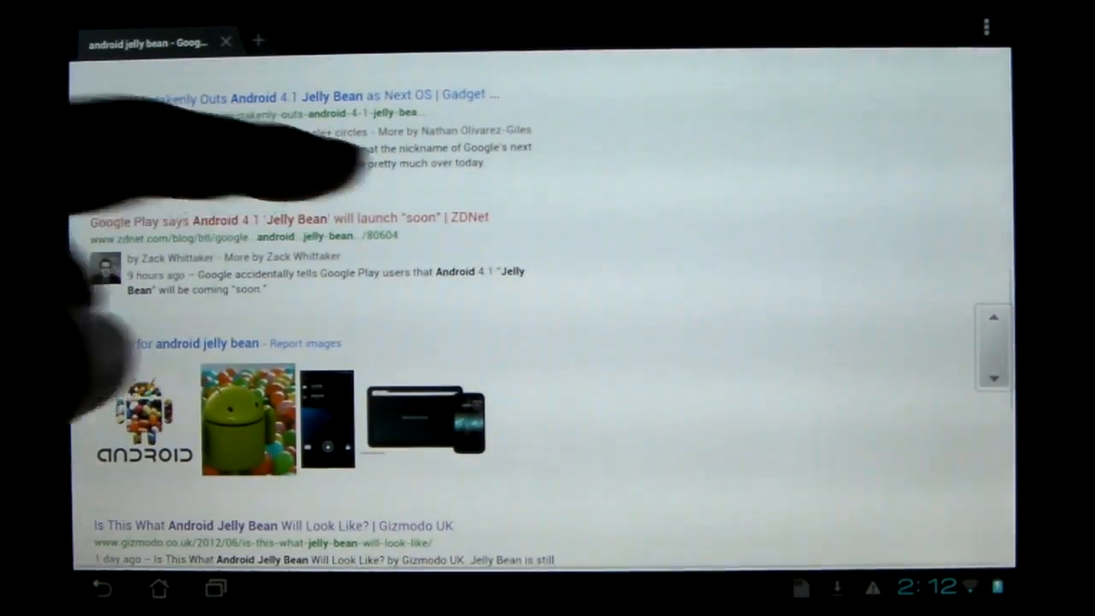
{"action": "scroll", "scroll_direction": "down", "scroll_amount": 3}
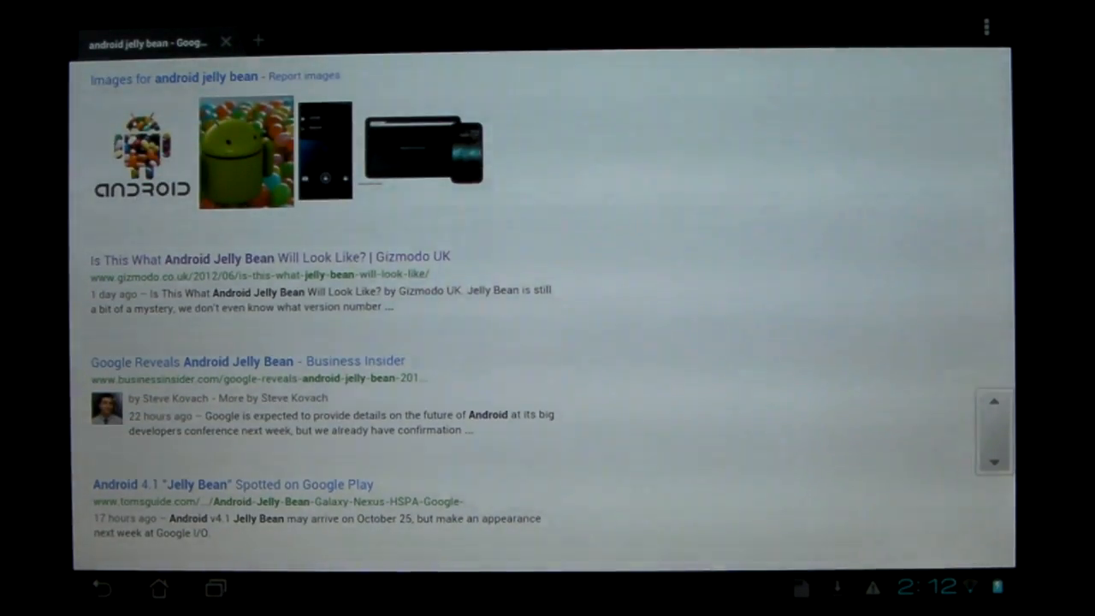
{"action": "scroll", "scroll_direction": "down", "scroll_amount": 3}
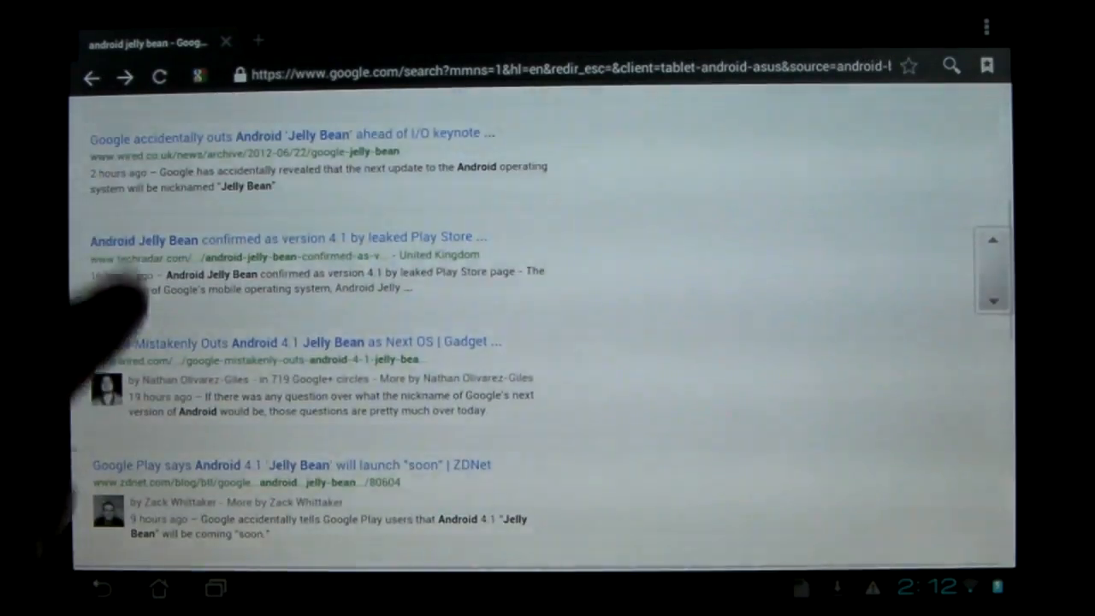
{"action": "scroll", "scroll_direction": "up", "scroll_amount": 3}
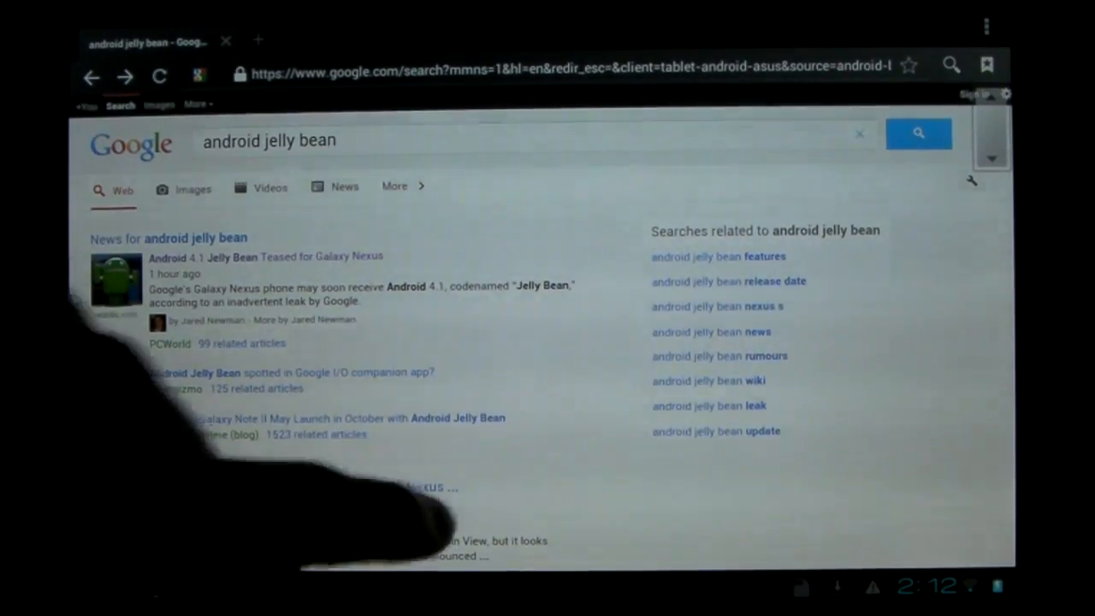
{"action": "scroll", "scroll_direction": "down", "scroll_amount": 3}
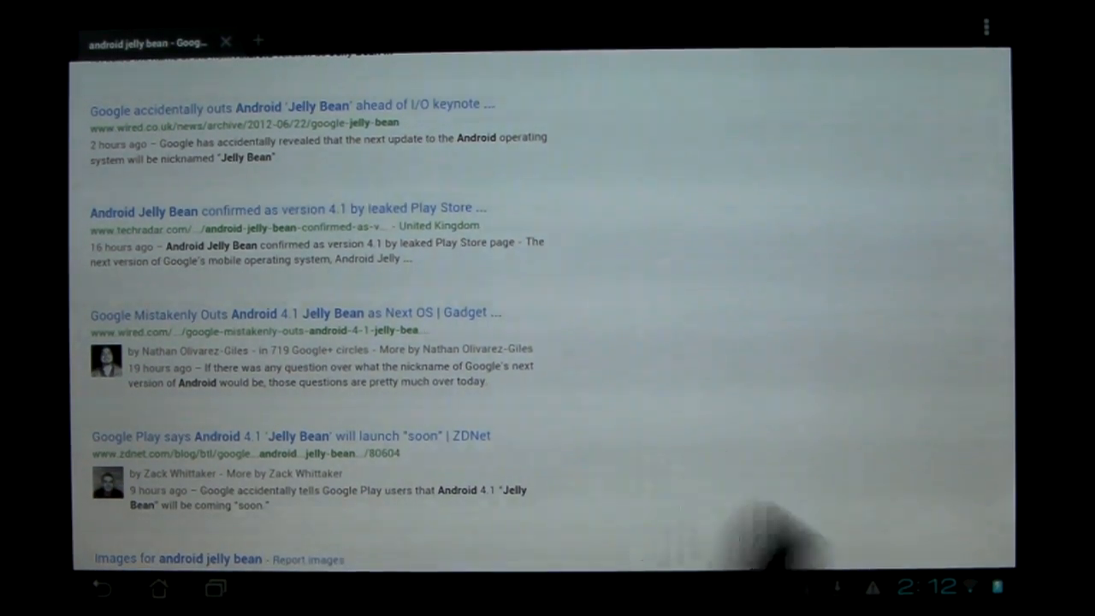
{"action": "scroll", "scroll_direction": "up", "scroll_amount": 3}
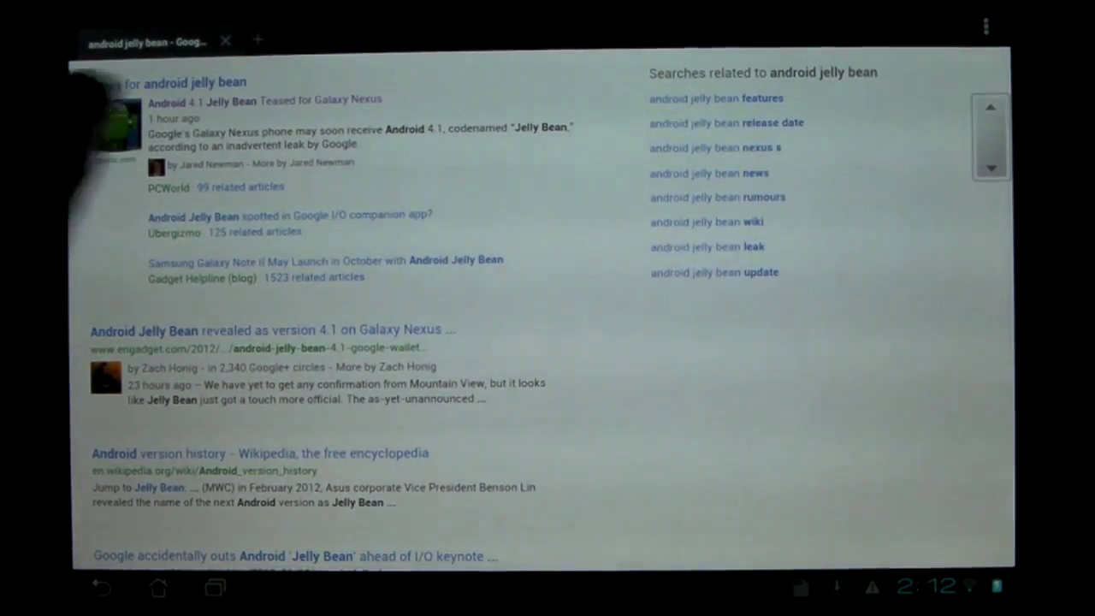
{"action": "scroll", "scroll_direction": "up", "scroll_amount": 3}
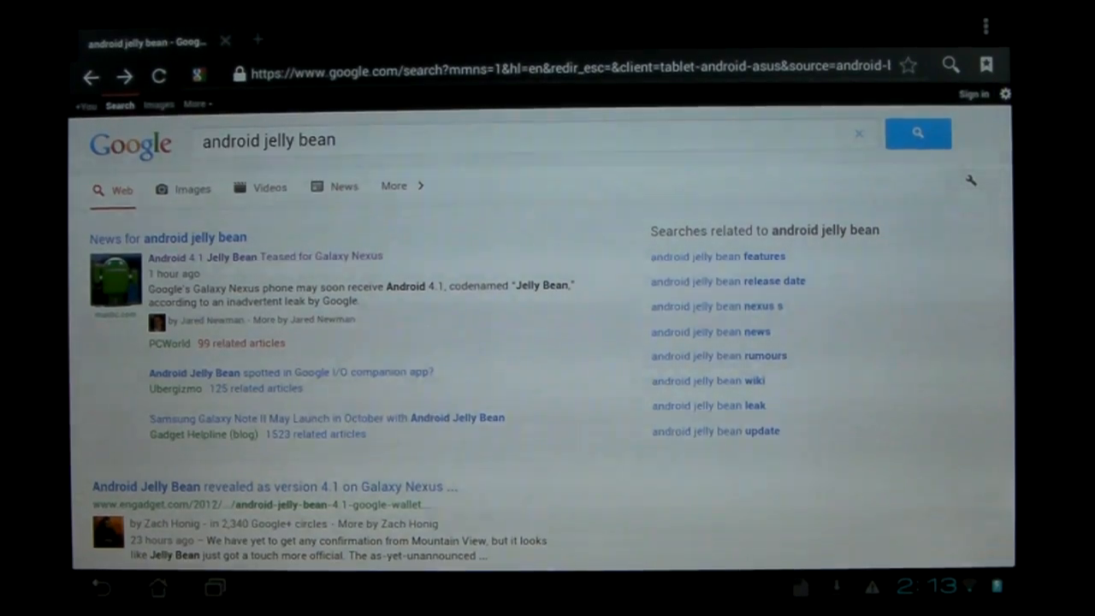
{"action": "left_click", "coordinate": [158, 587]}
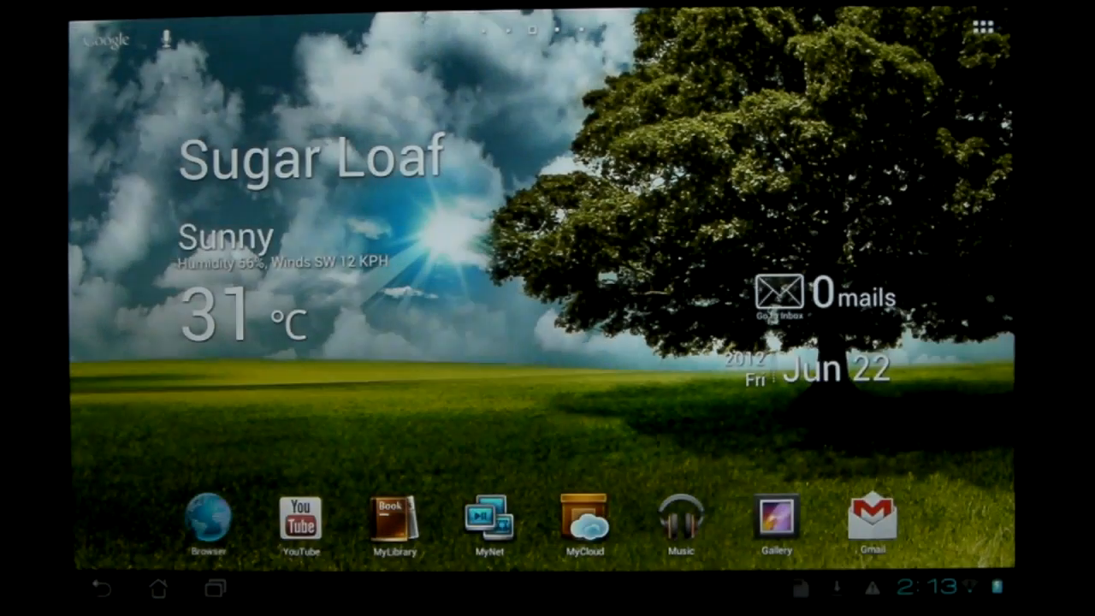